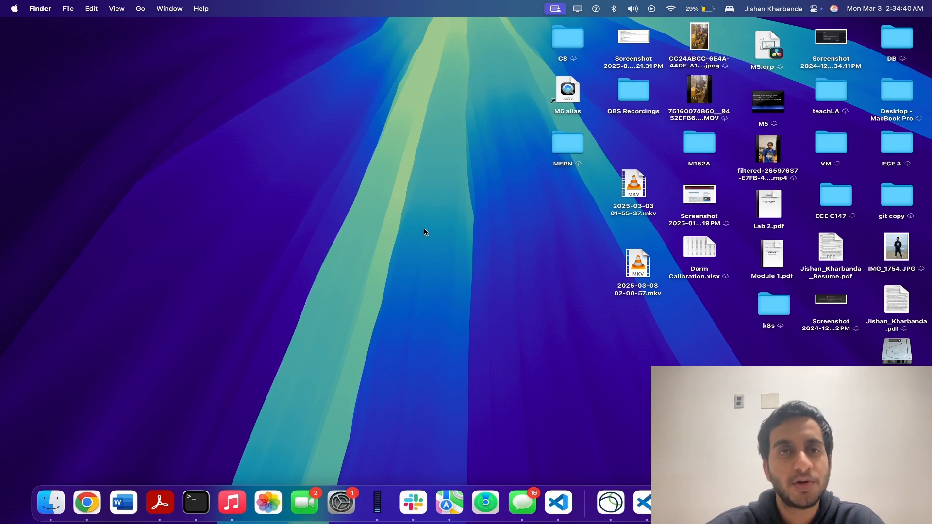
pyautogui.moveTo(460, 150)
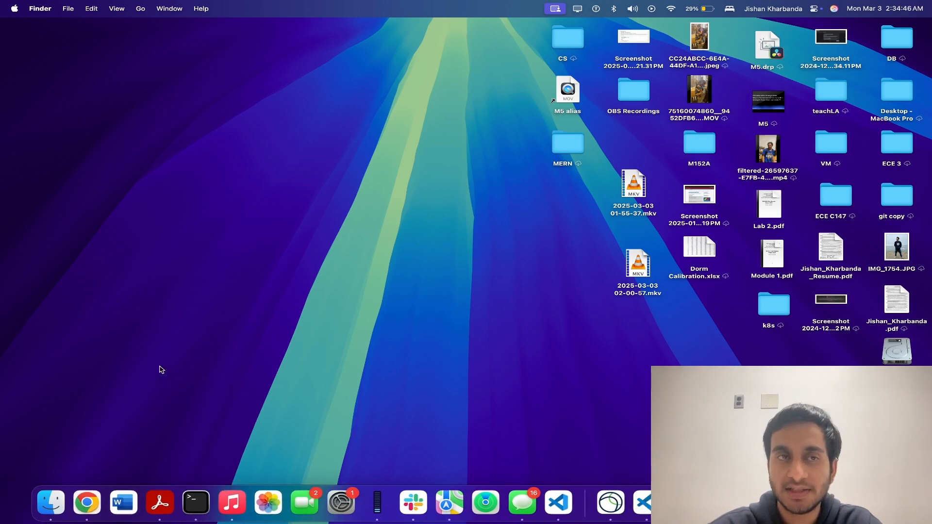
# Run 'defaults write com.apple.finder CreateDesktop false; killall Finder' to hide the desktop icons
pyautogui.press('cmd+space')
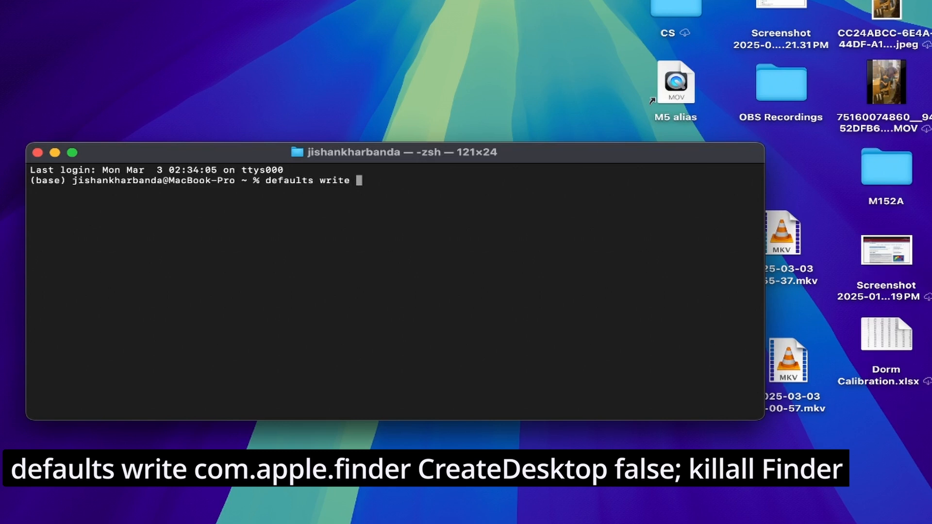
pyautogui.write('com.apple.finder')
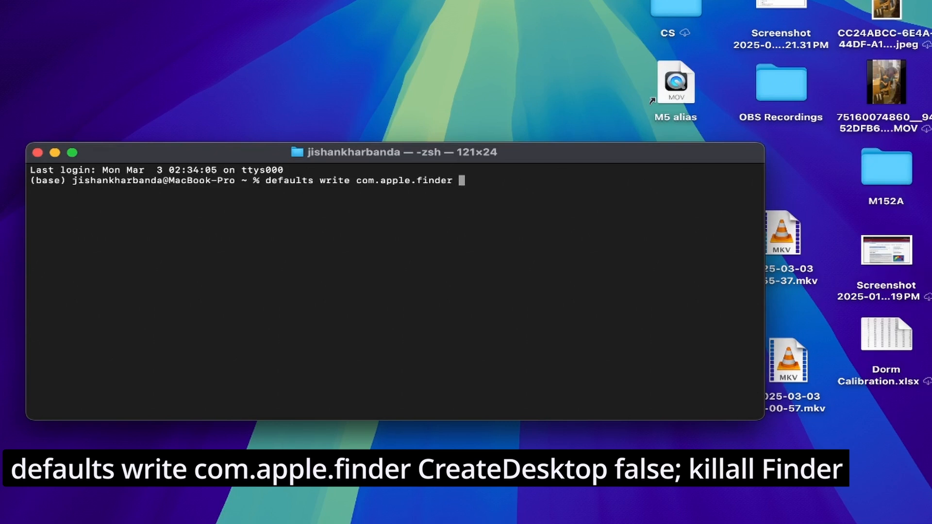
pyautogui.write('CreateDe')
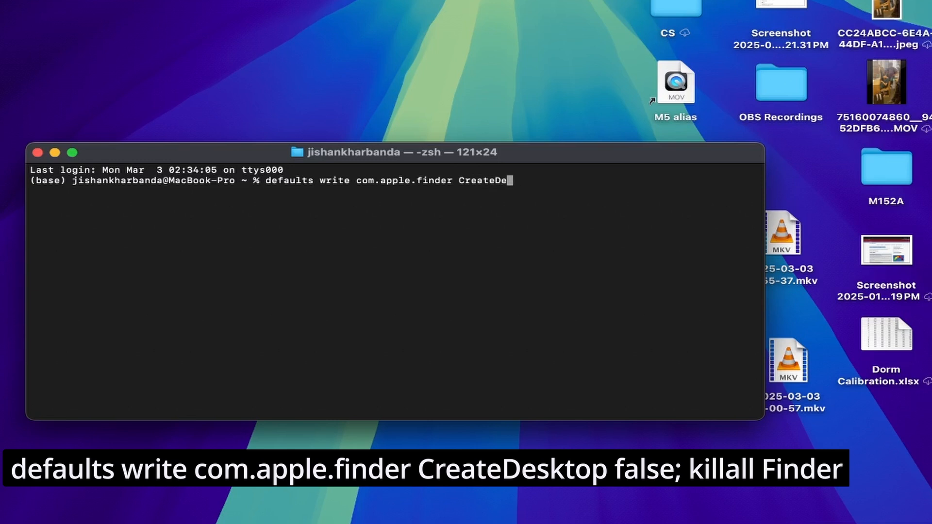
pyautogui.write('sktop false;')
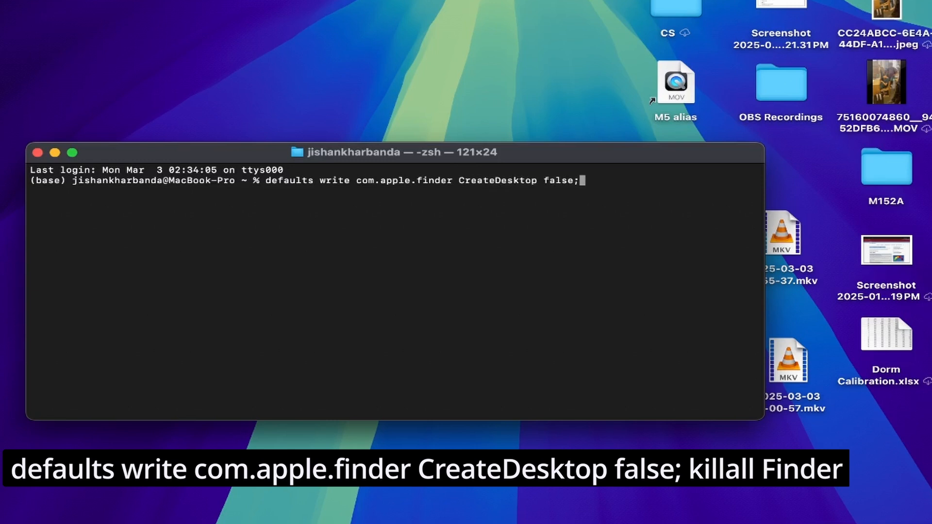
pyautogui.write('kil')
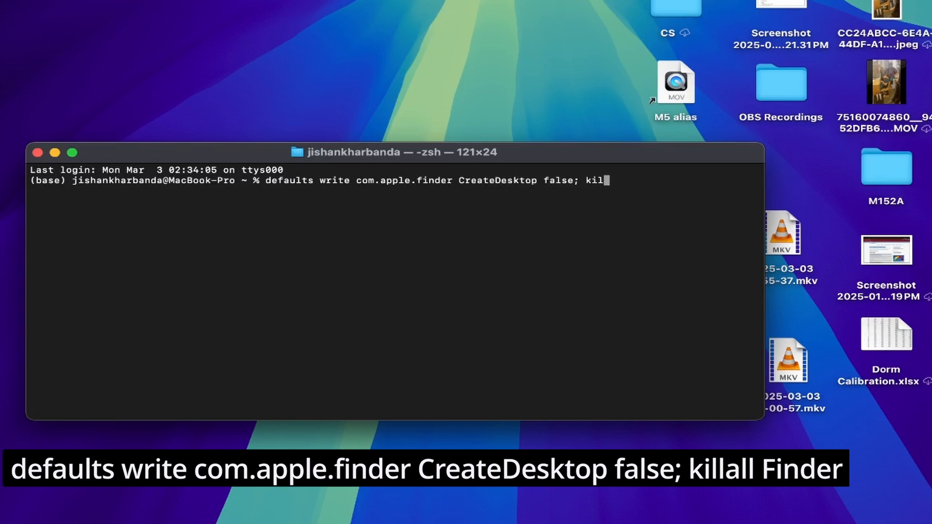
pyautogui.write('lall Finder')
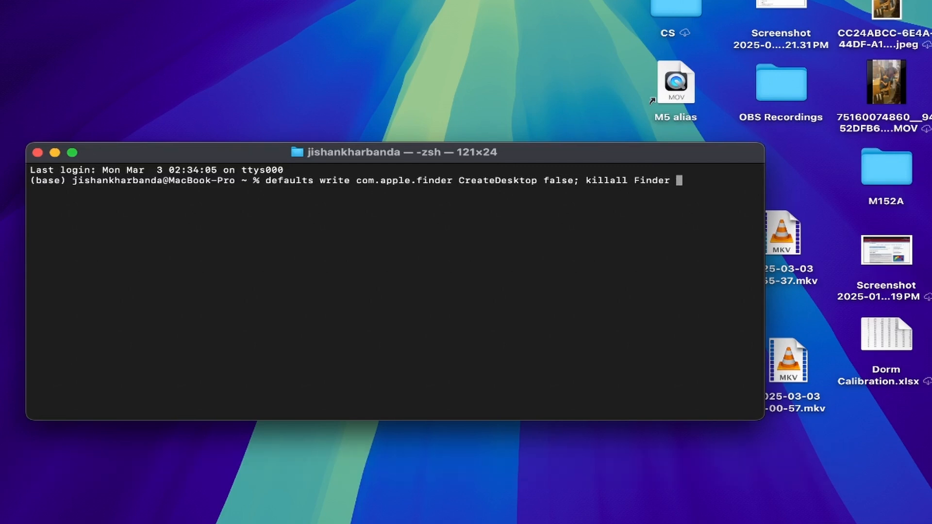
pyautogui.press('enter')
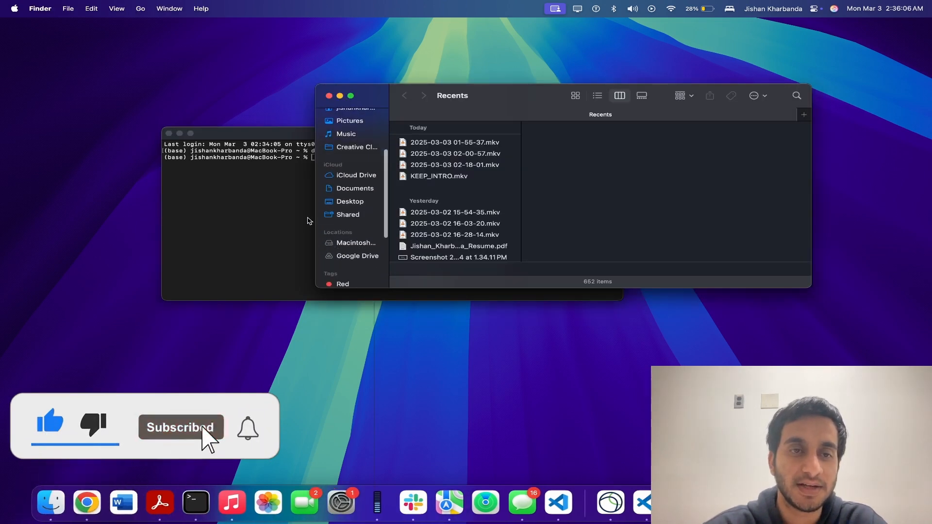
# Select Desktop in the Finder sidebar to list its 55 items
pyautogui.click(350, 201)
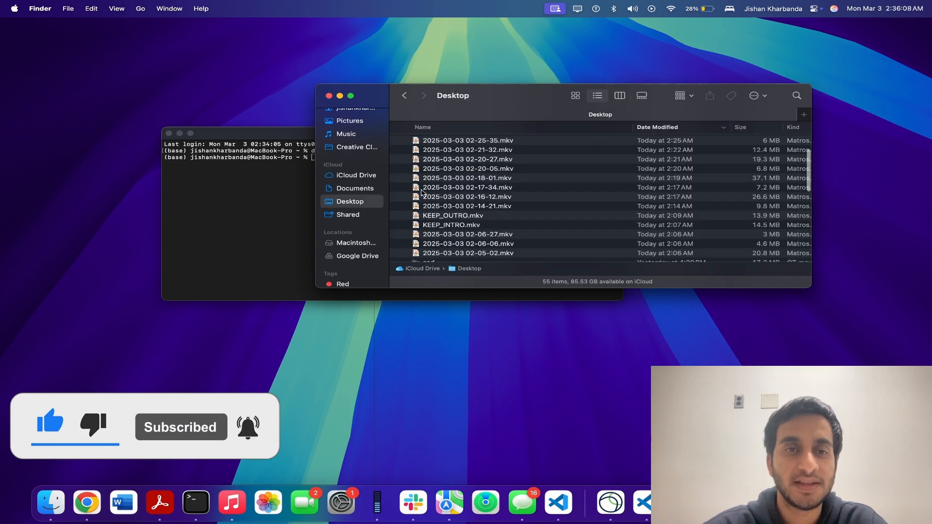
pyautogui.moveTo(339, 122)
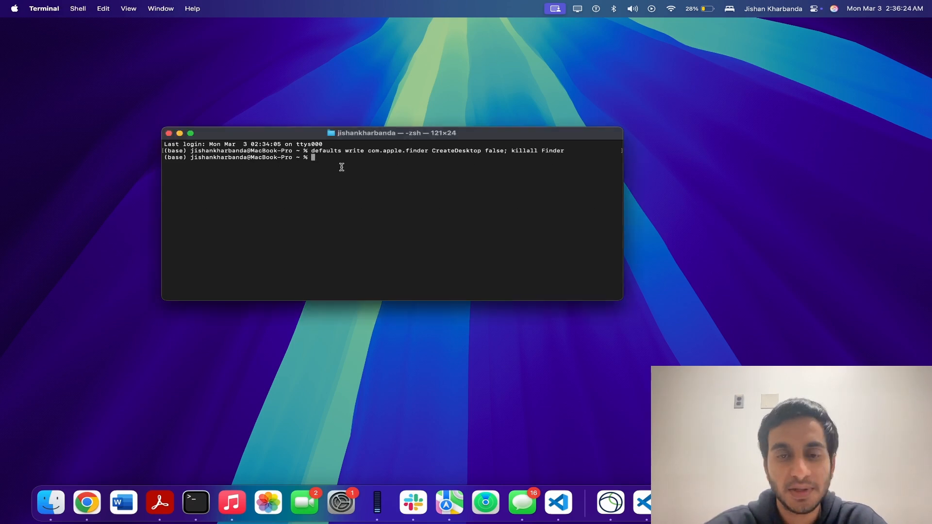
# Run the defaults command setting CreateDesktop to true, then killall Finder, restoring the icons
pyautogui.write('defaults write com.apple.finder CreateDesktop false; killall Finder')
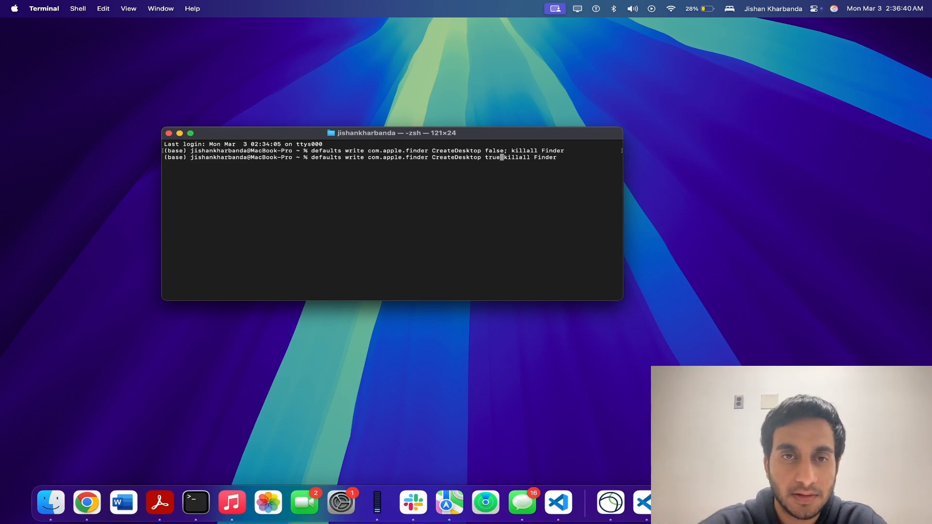
pyautogui.press('Return')
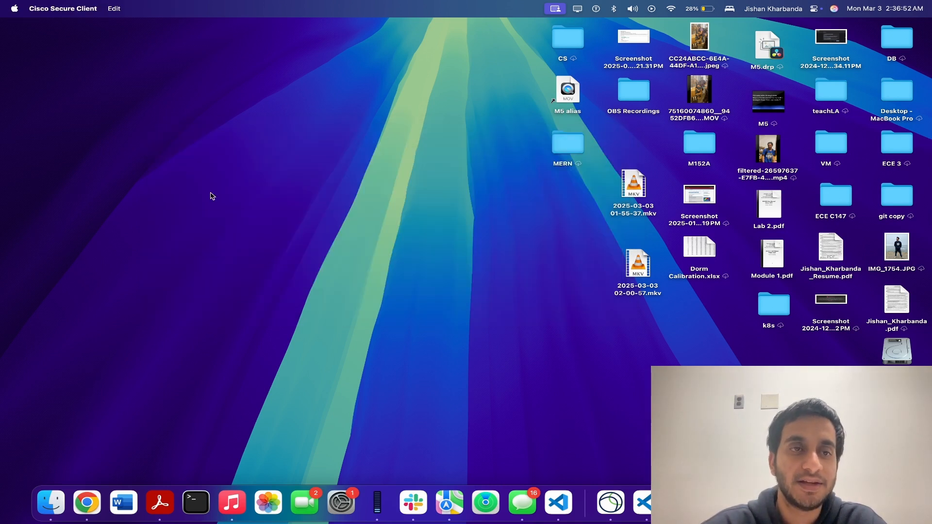
# Rerun the CreateDesktop false and killall Finder command in Terminal to hide icons again
pyautogui.click(196, 502)
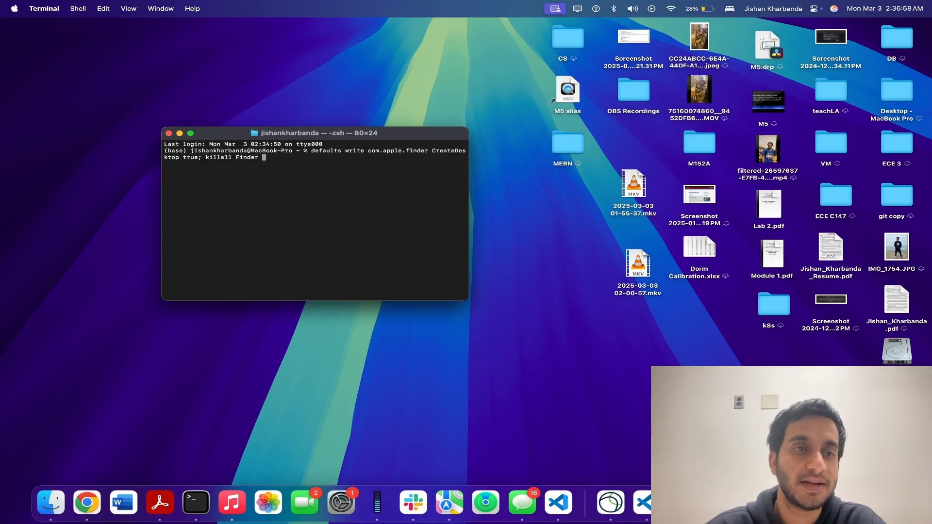
pyautogui.press('Return')
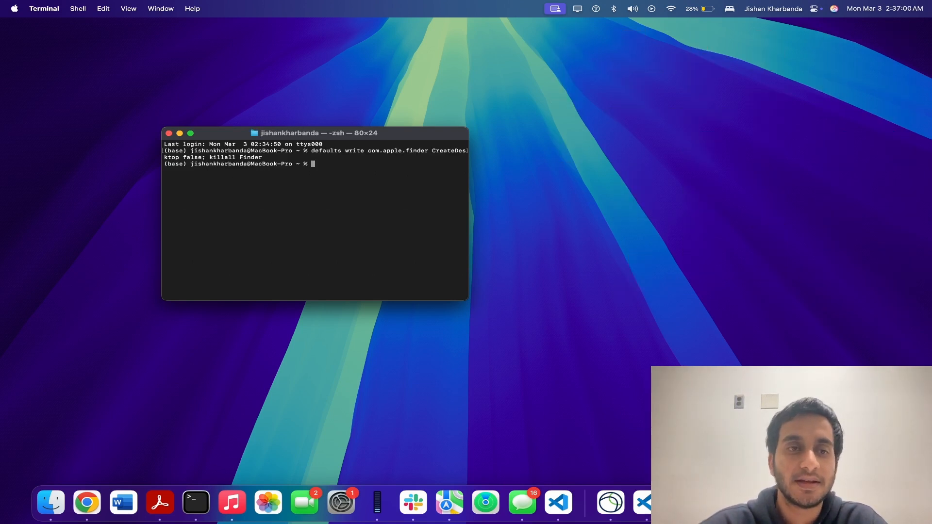